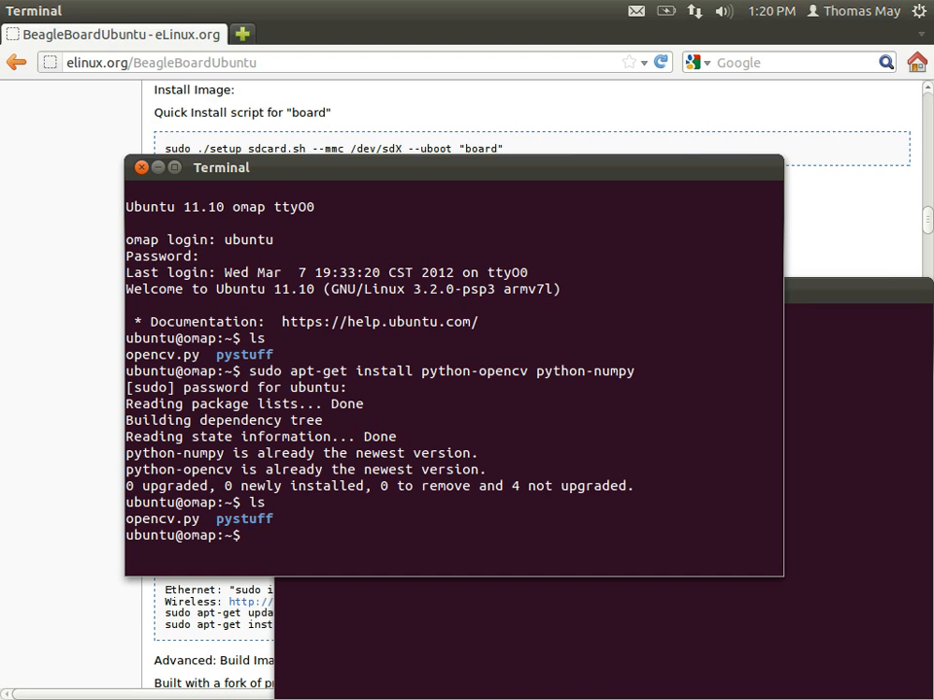
Launch 'vim opencv.py' and choose Edit anyway (E) at the swap-file warning
type("vim")
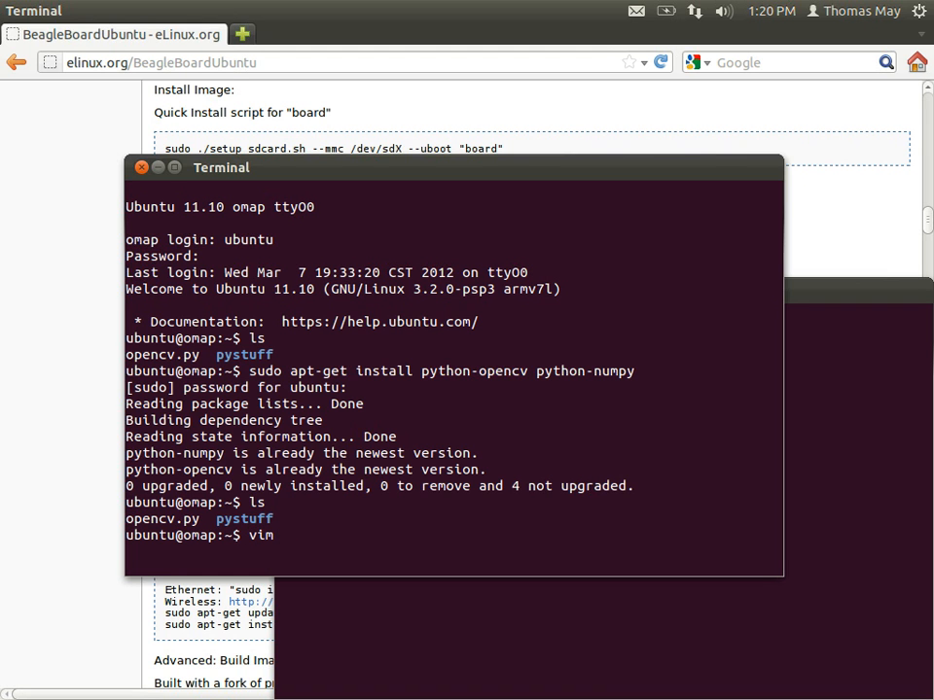
type("opencv.py")
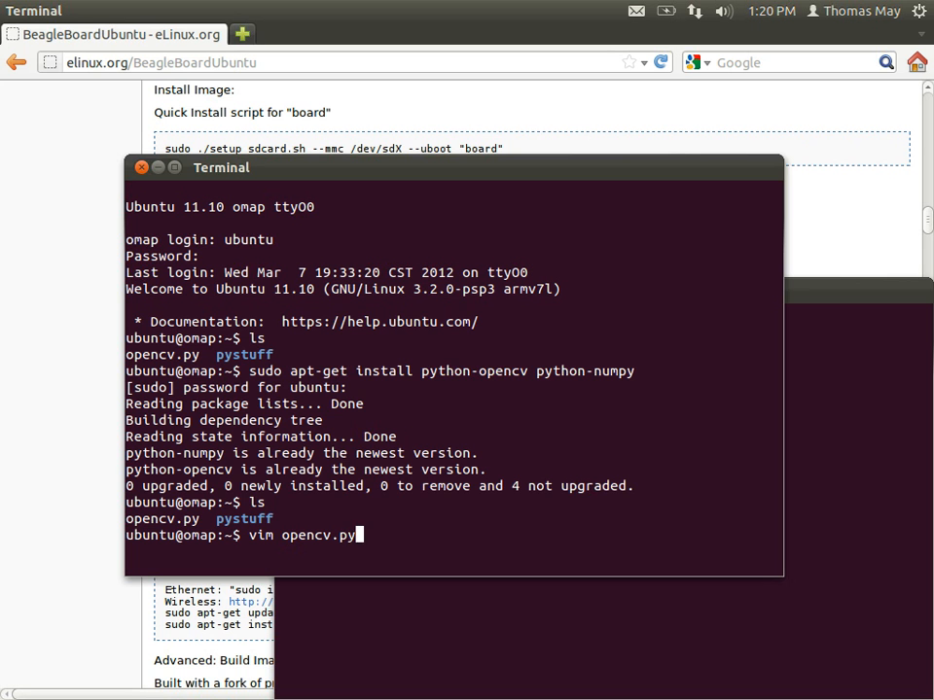
key("Return")
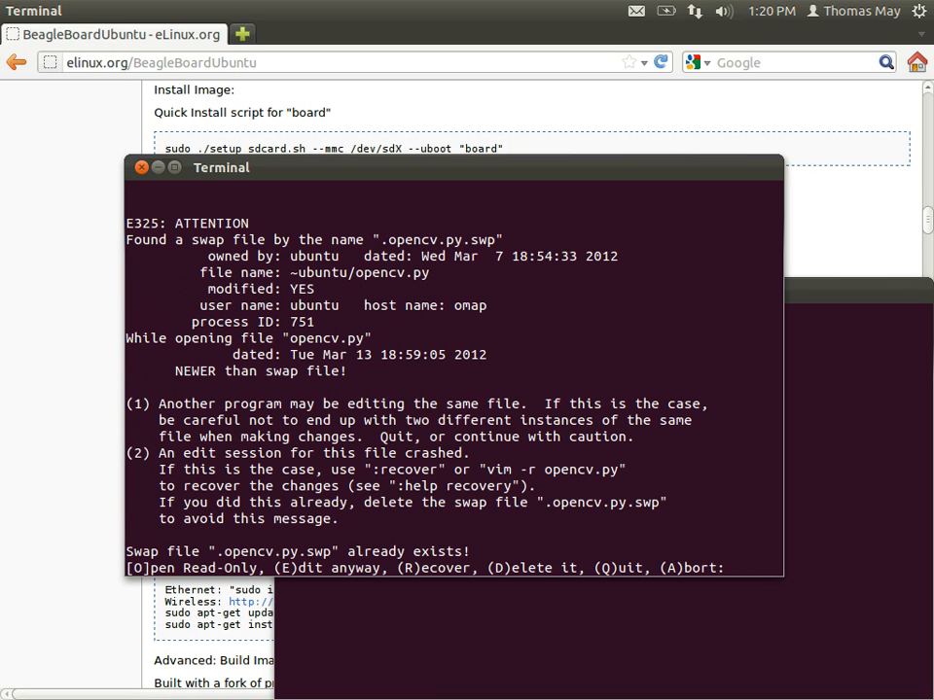
type("E")
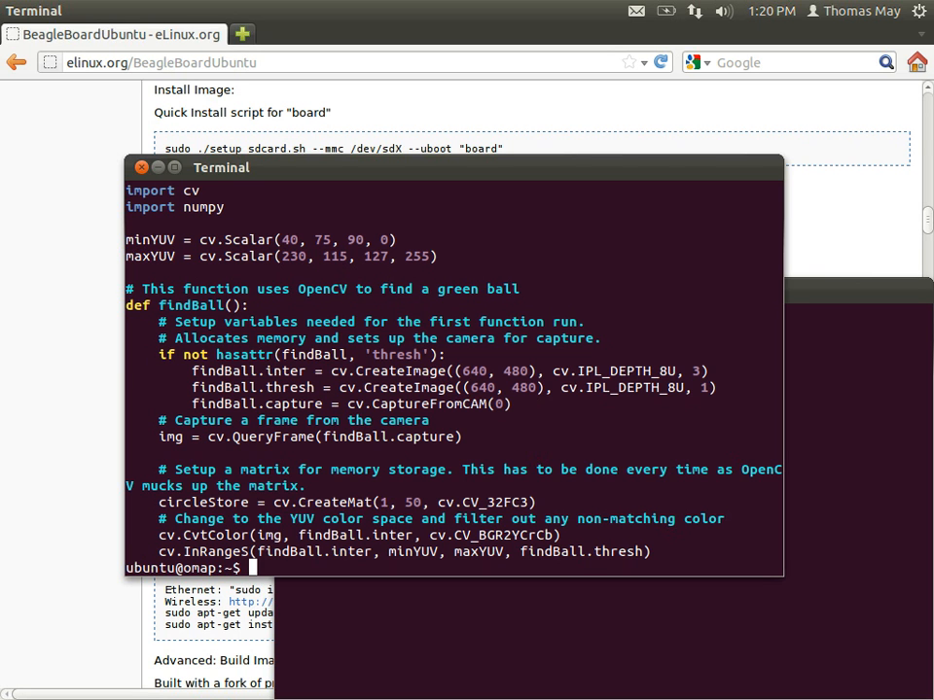
Run 'sudo apt-get install emacs', correcting the mistyped package name; apt reports emacs already newest
type("sudo ins")
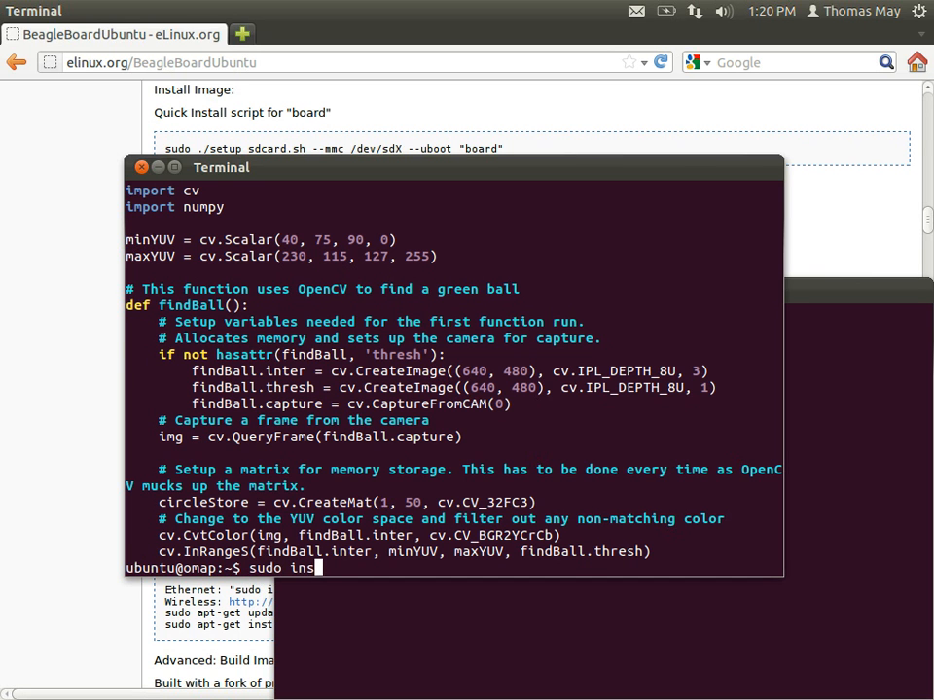
type("apt-get in")
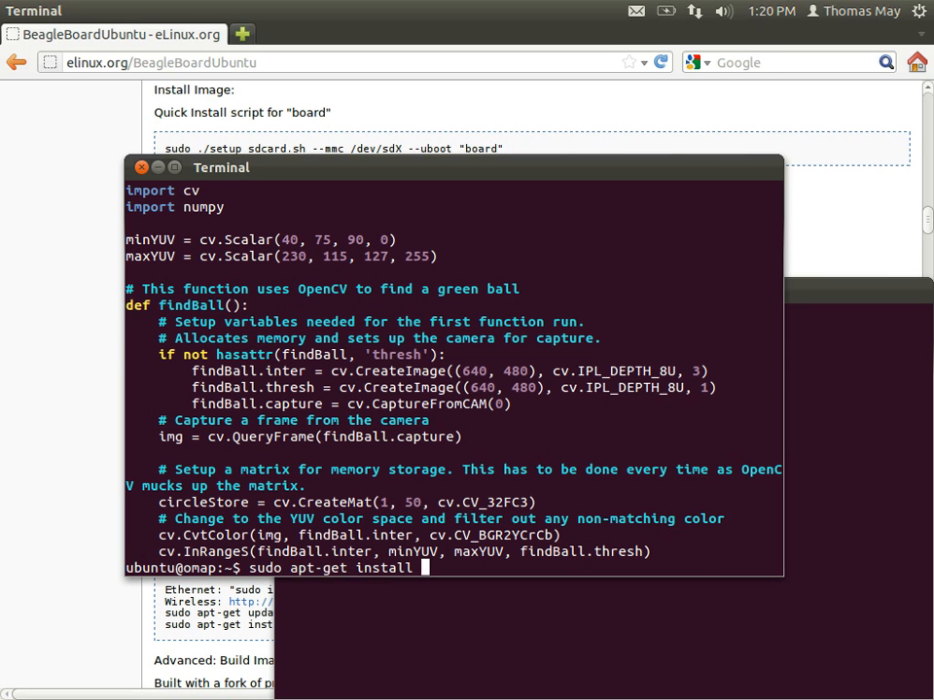
type("vim ema")
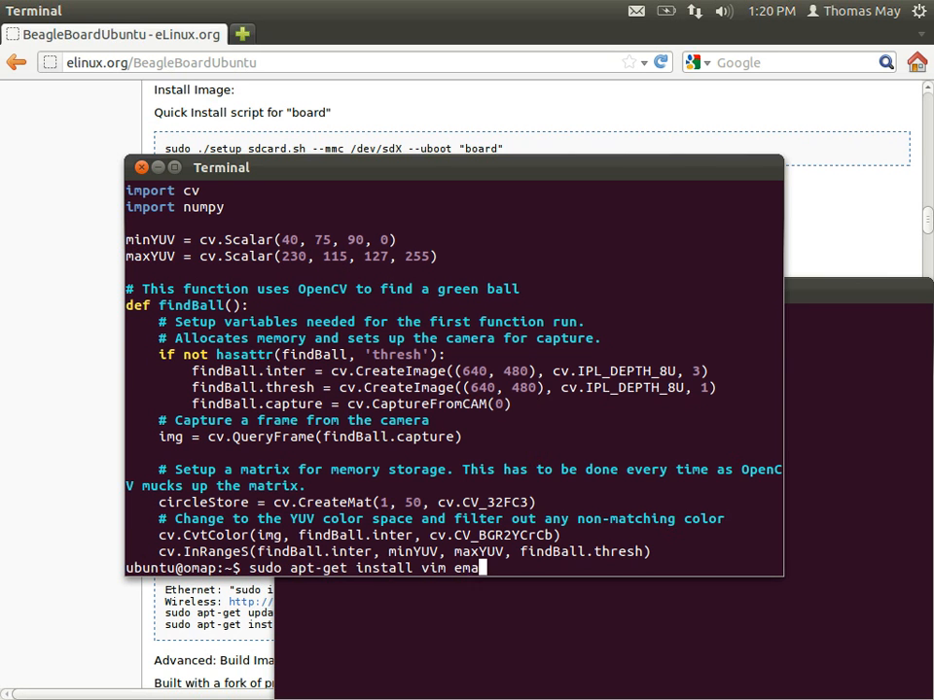
type("cs")
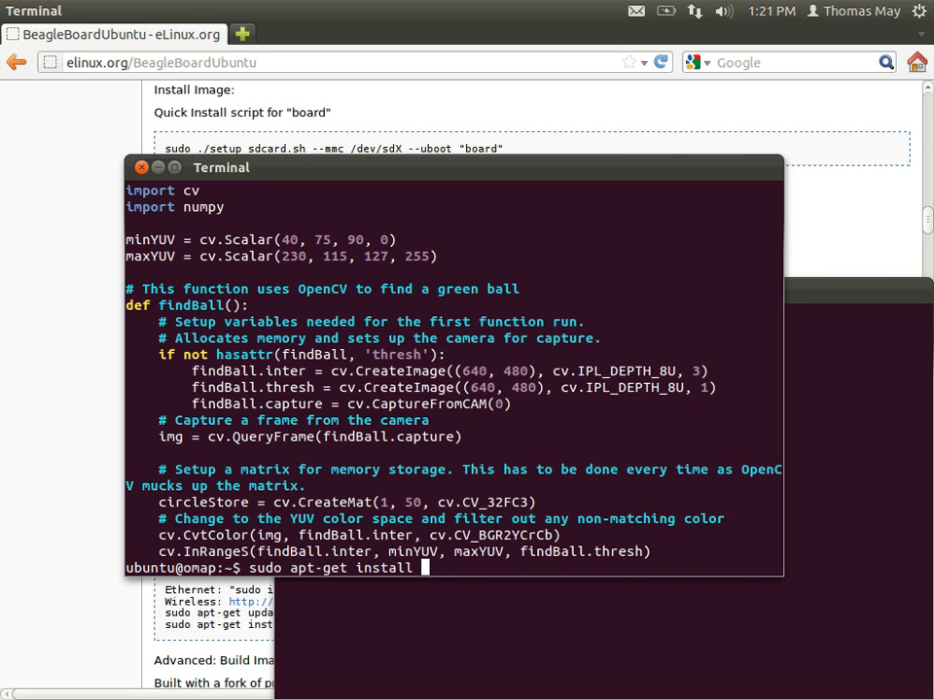
key("BackSpace")
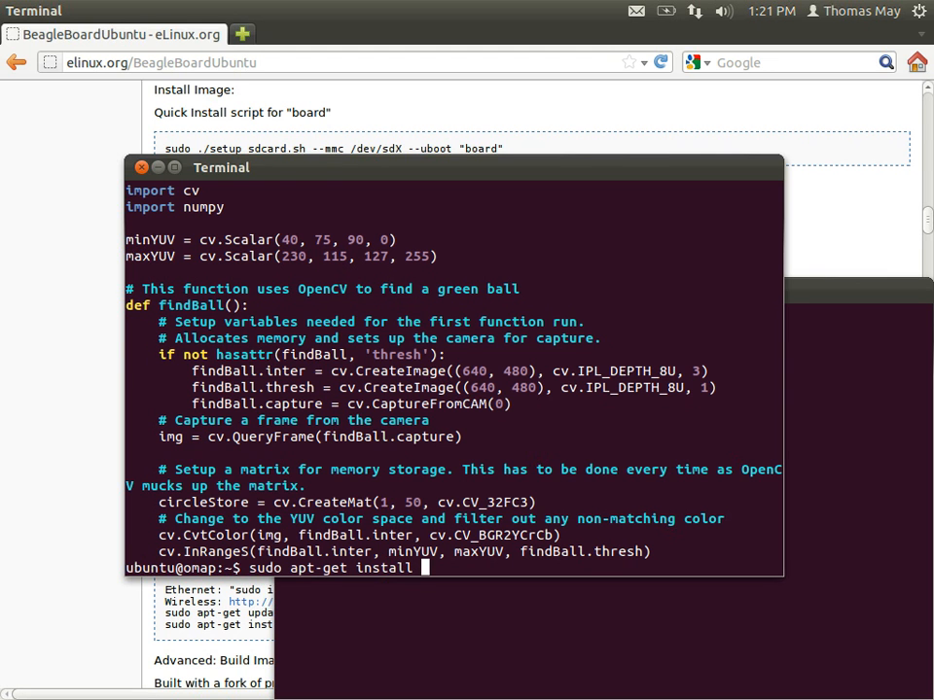
type("em")
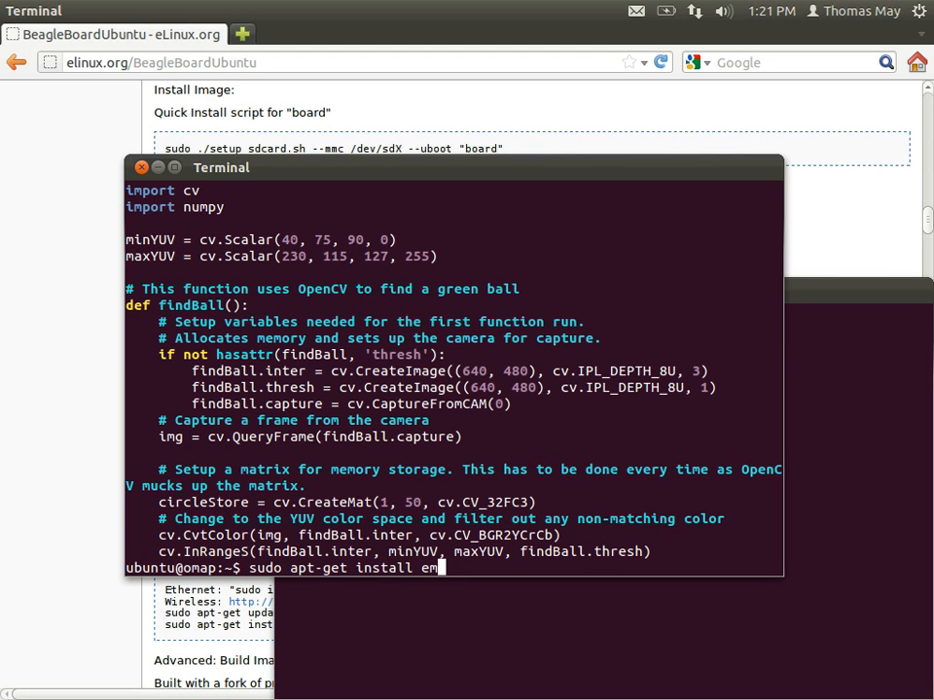
type("acs")
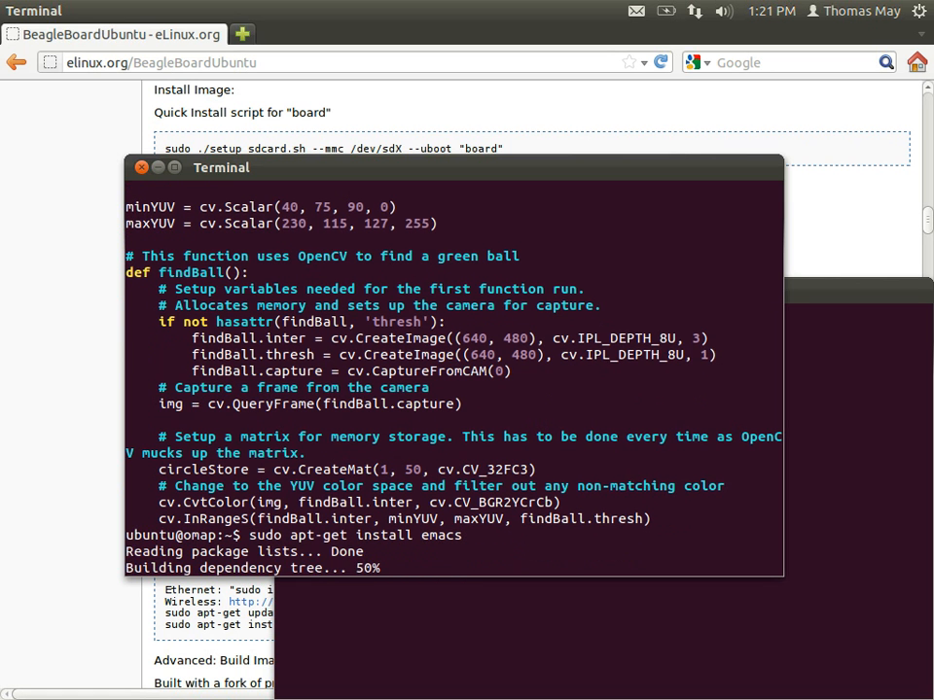
scroll("down", 3)
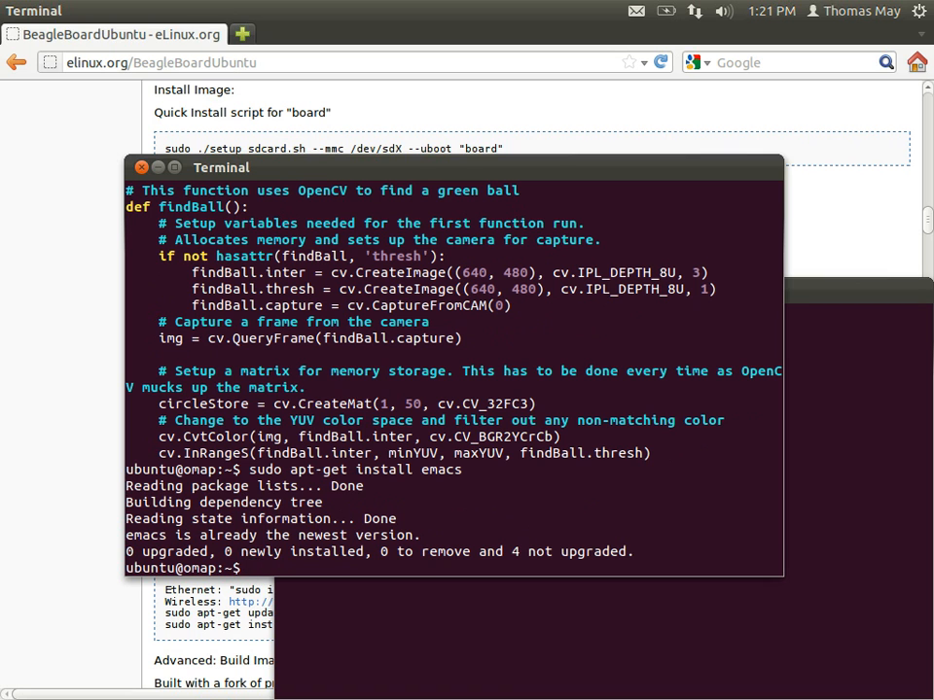
Reopen opencv.py in Vim and move the cursor down into the findBall function
type("vim")
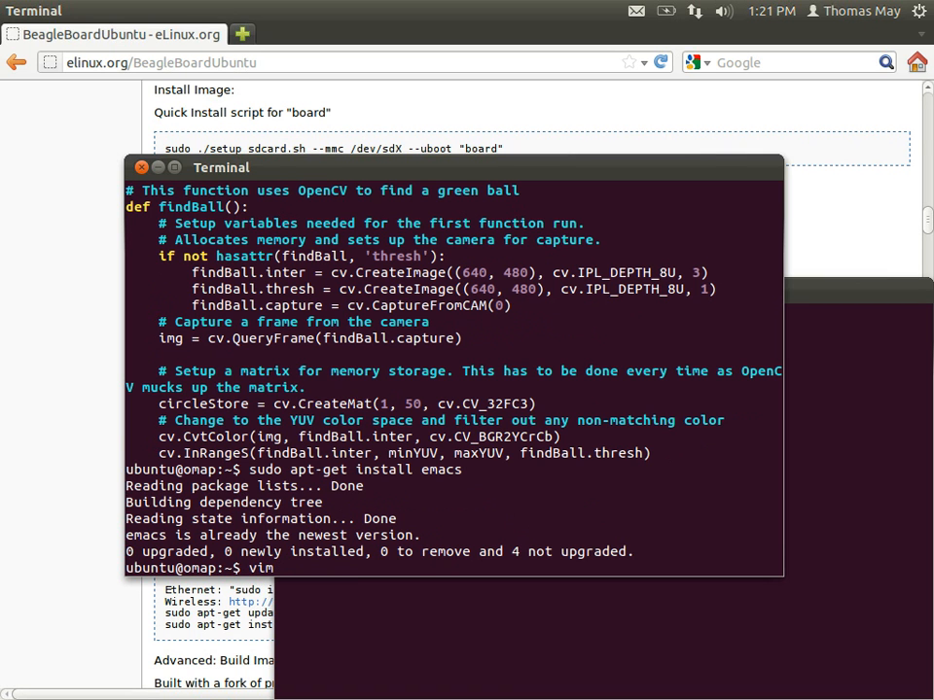
type("ope")
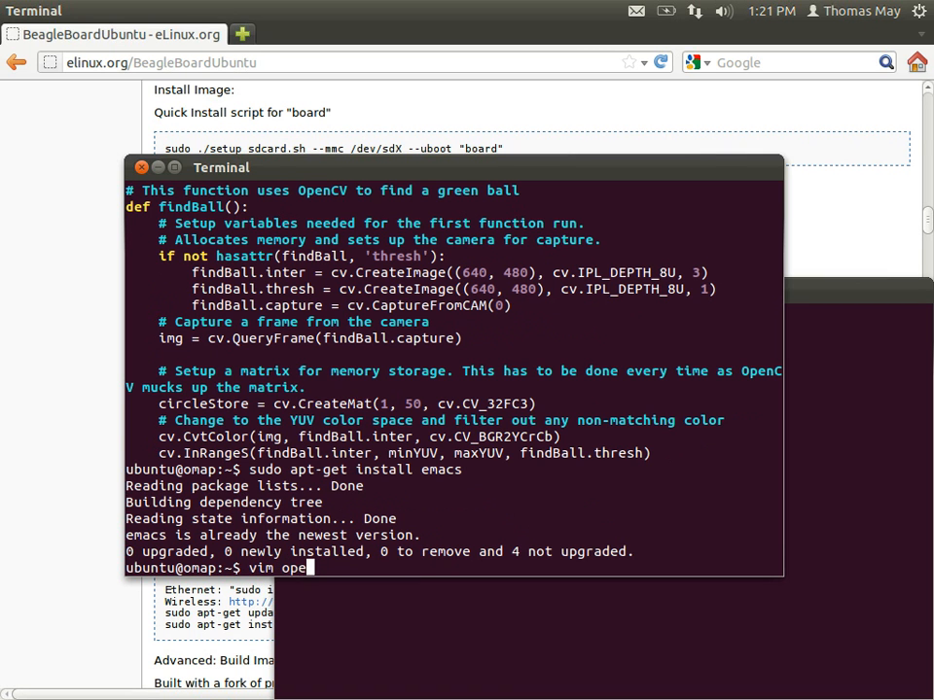
key("Return")
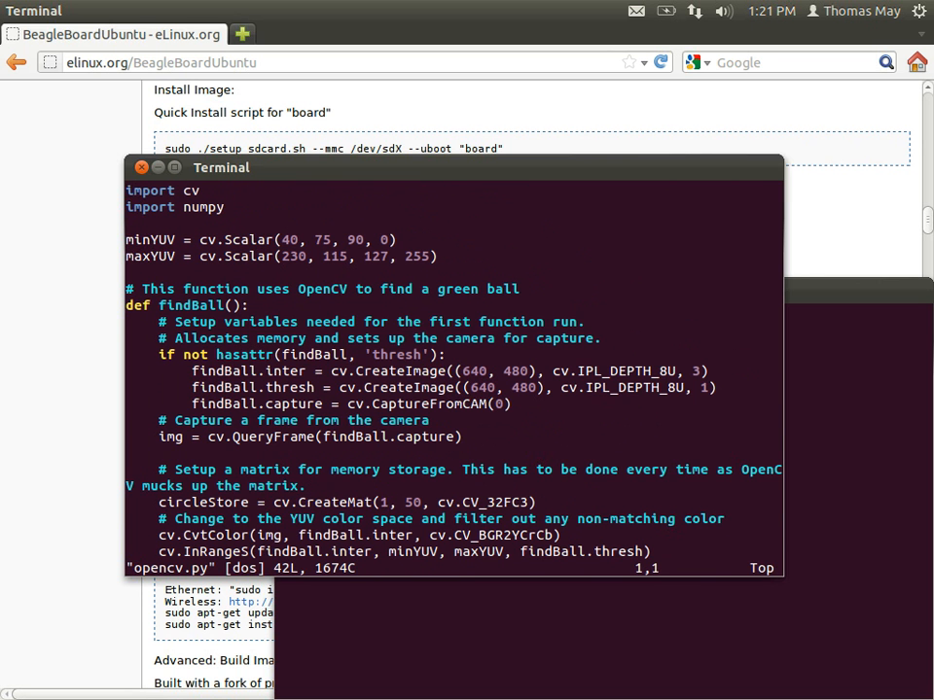
key("Down")
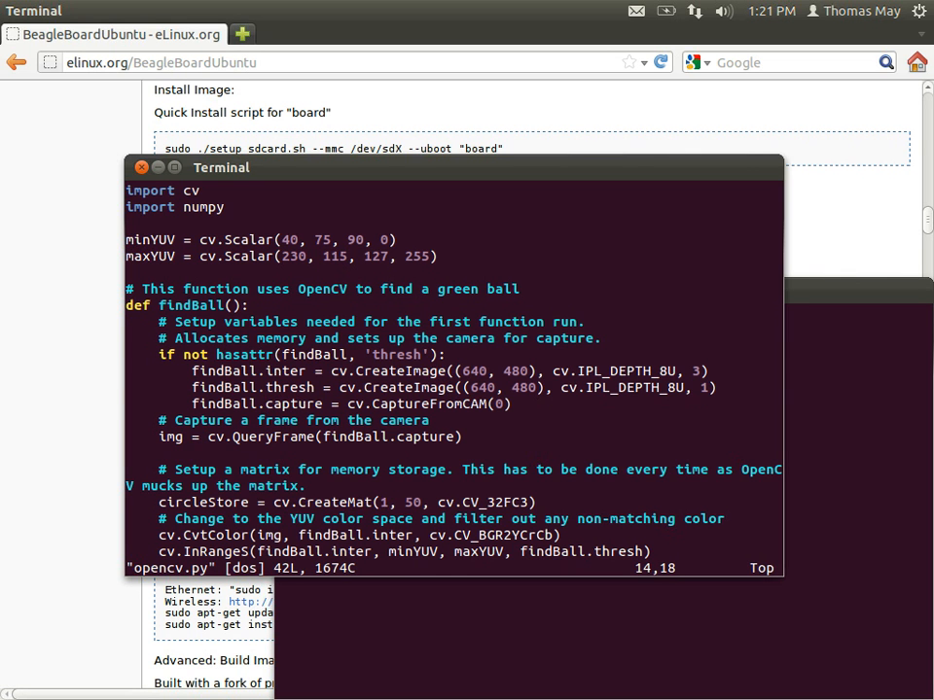
mouse_move(264, 402)
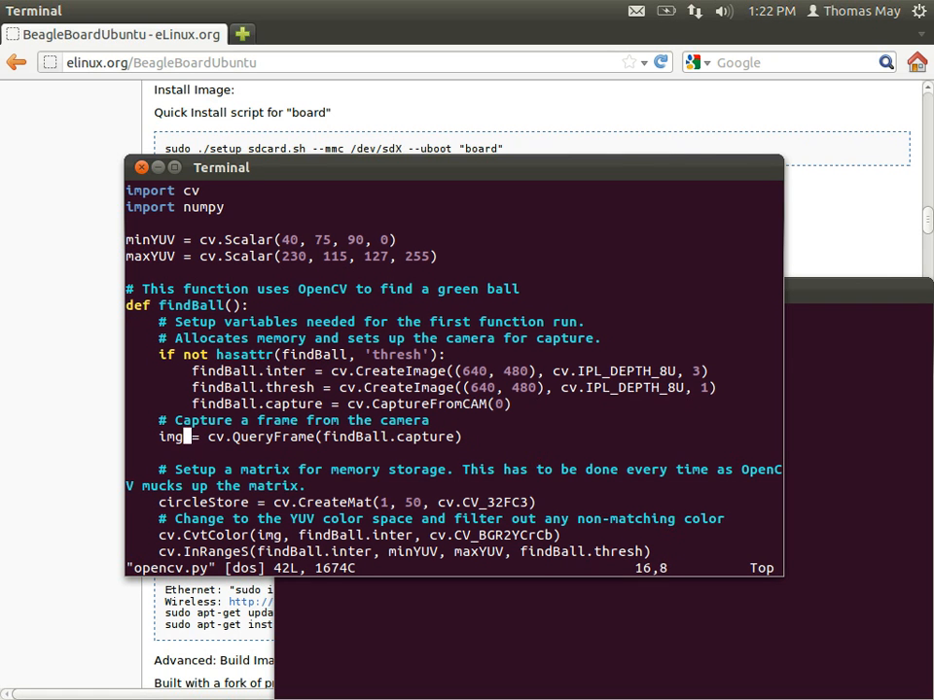
key("Right")
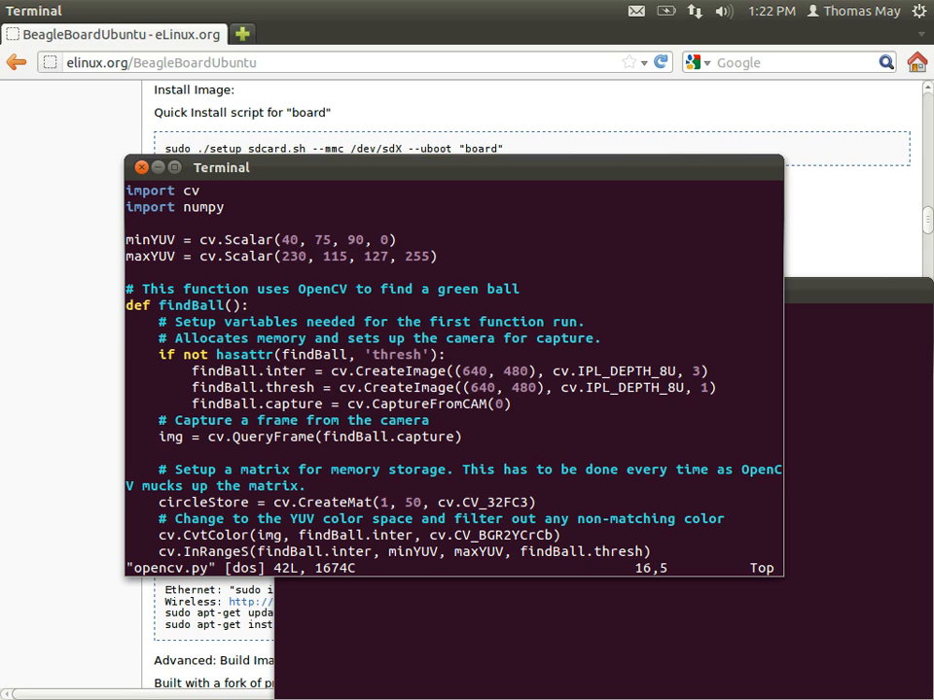
scroll("down", 3)
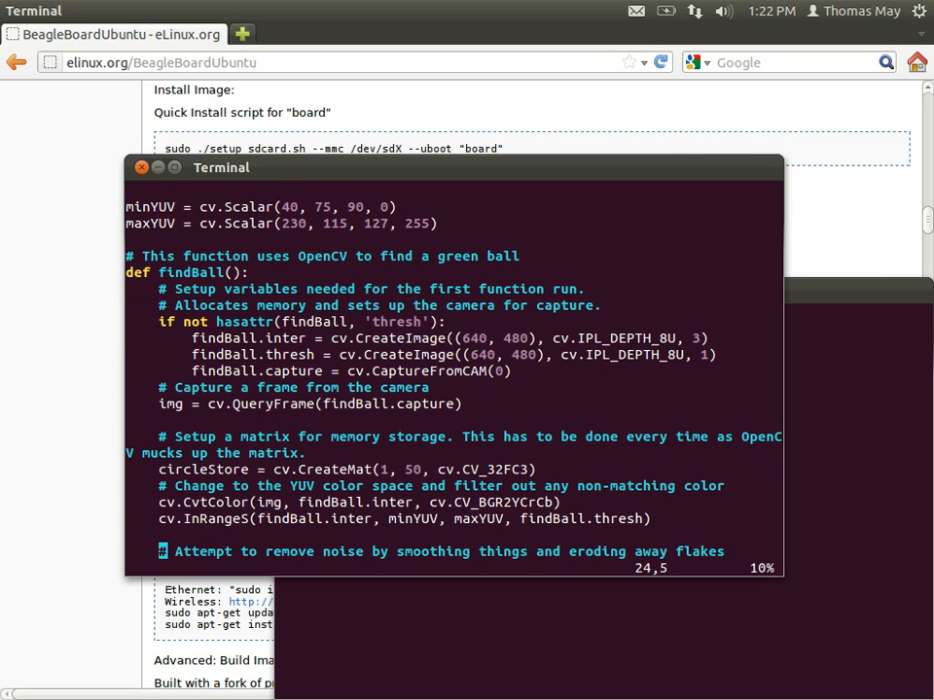
scroll("down", 3)
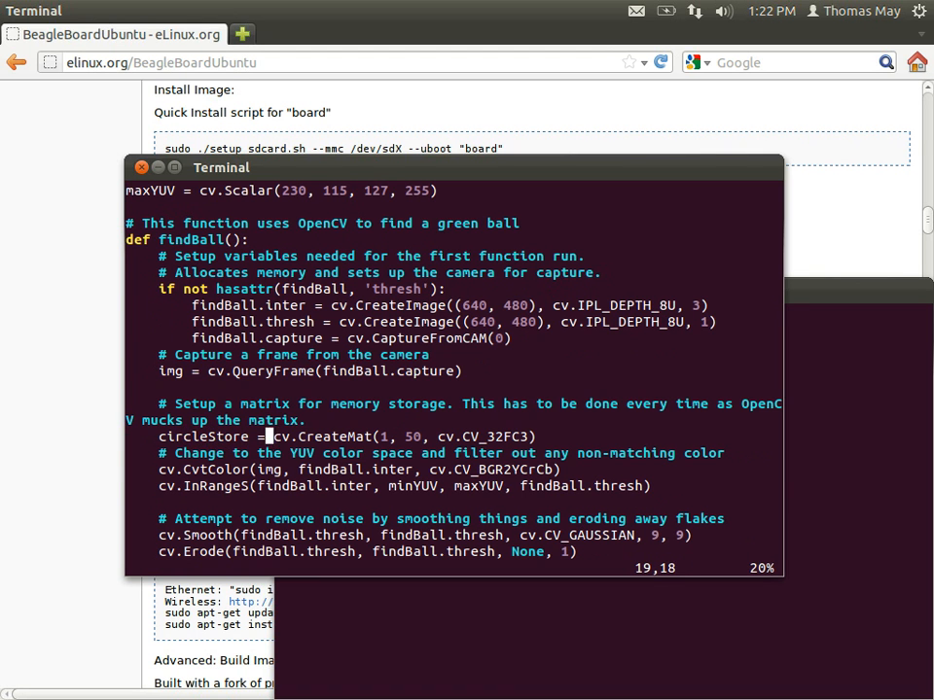
key("Right")
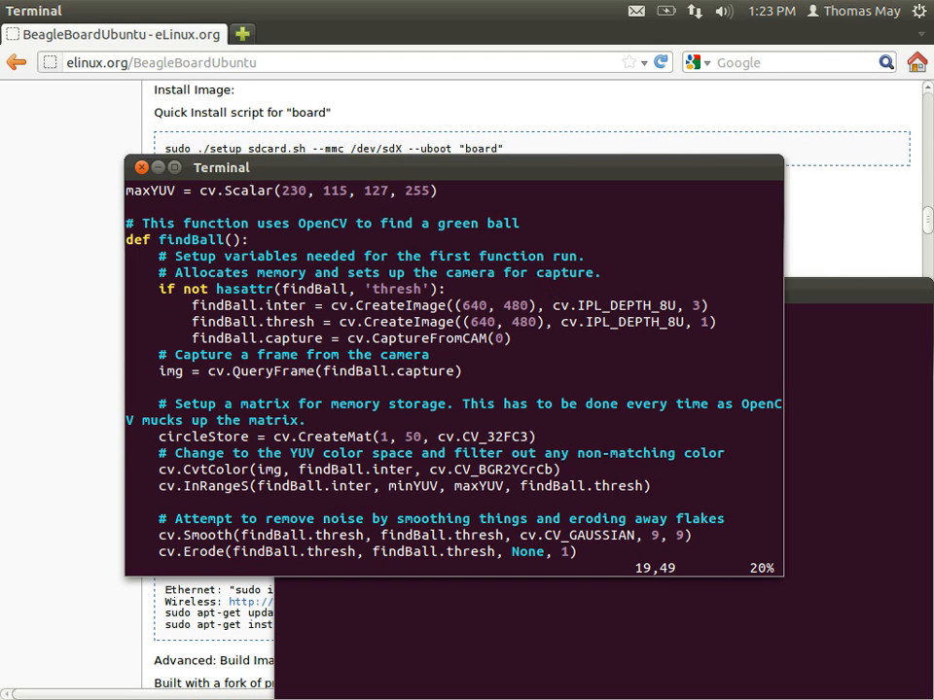
left_click(479, 468)
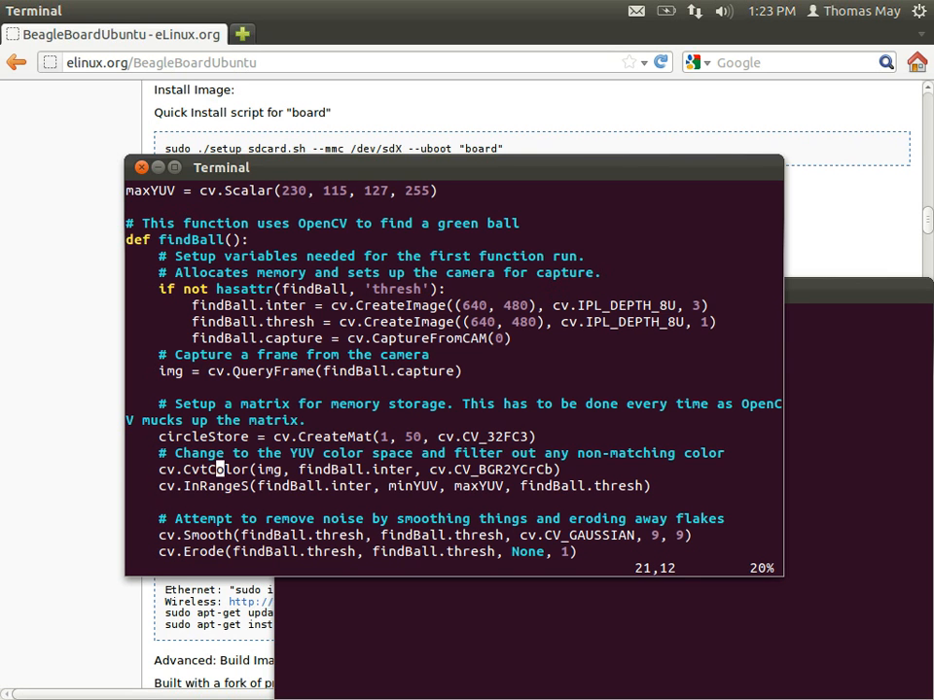
left_click(300, 468)
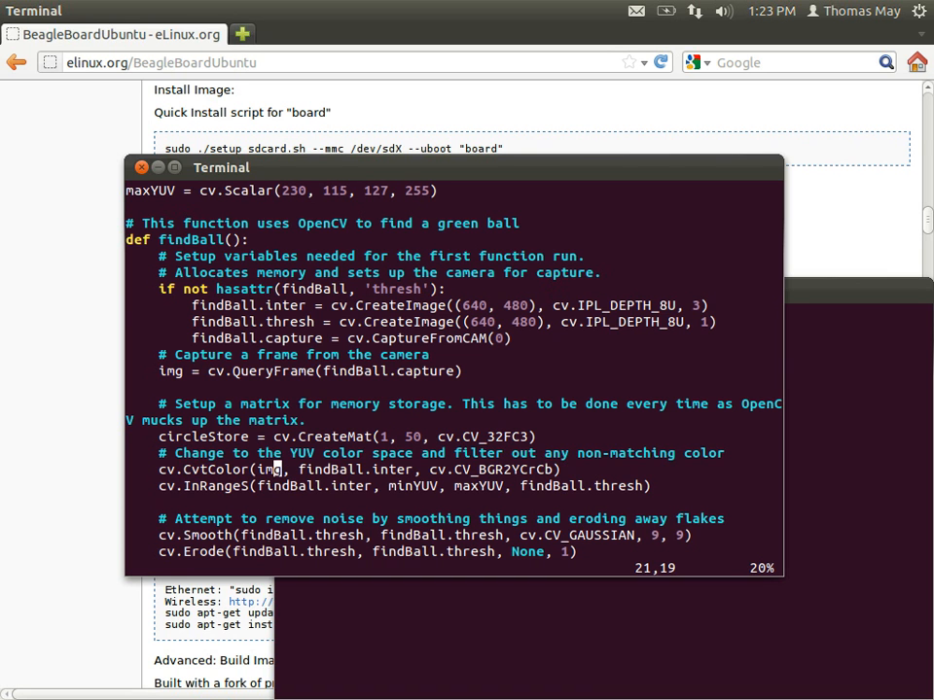
left_click(307, 469)
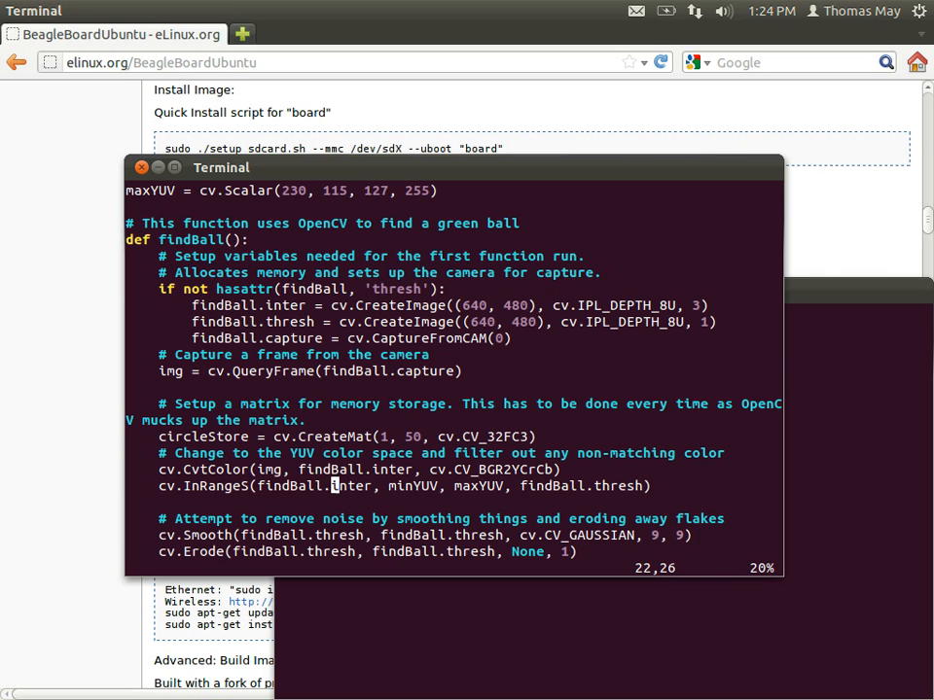
key("Right")
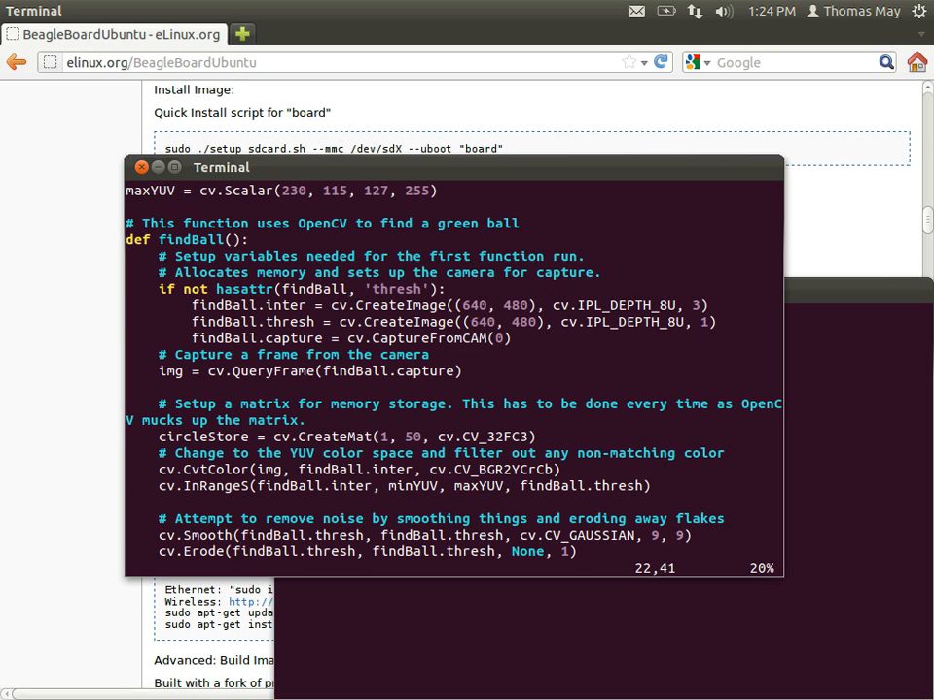
scroll("up", 3)
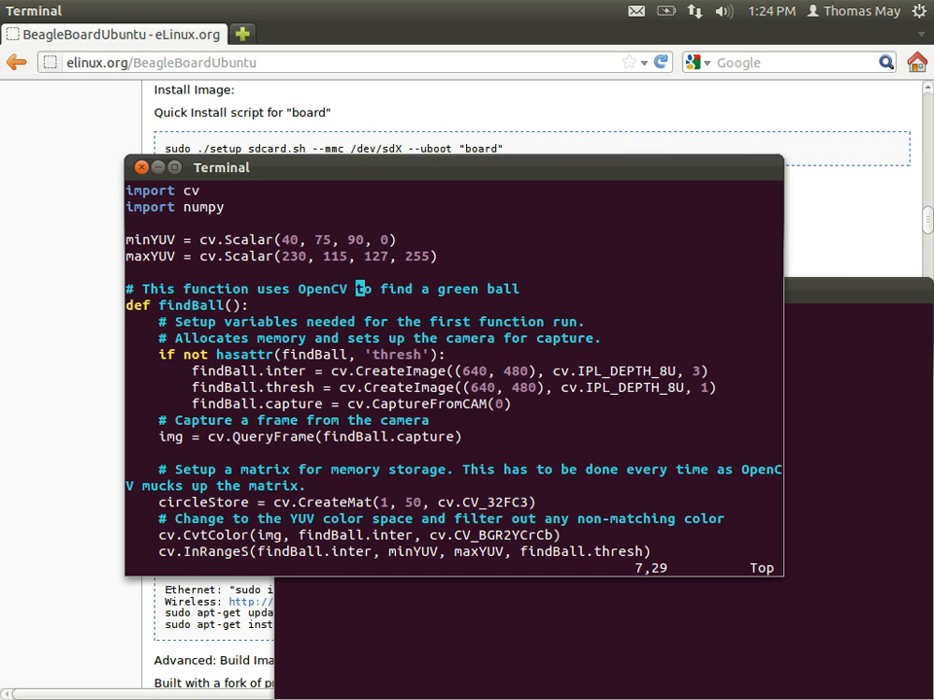
scroll("down", 3)
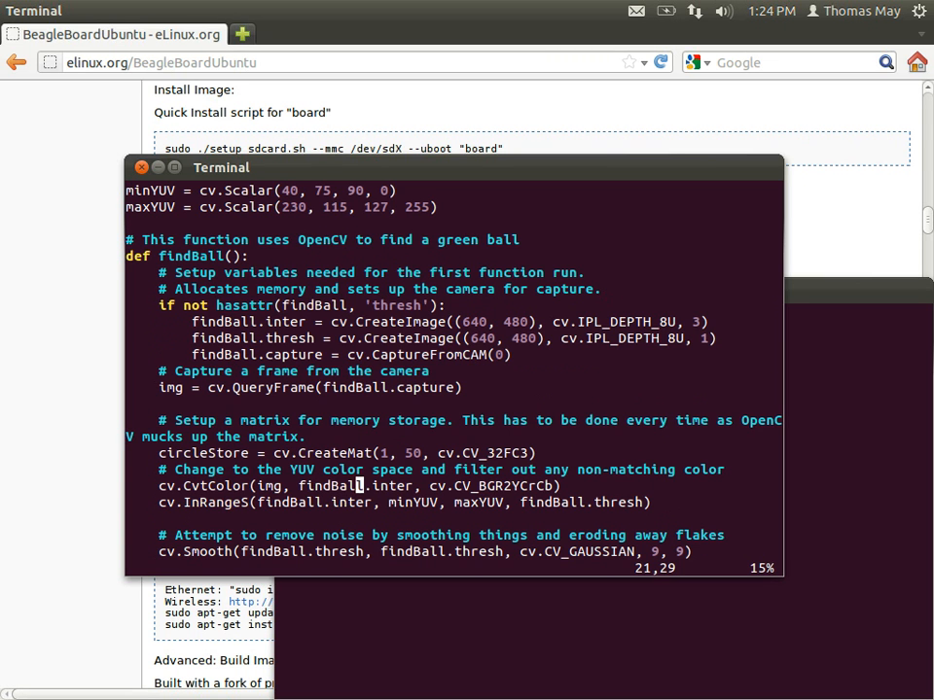
scroll("down", 3)
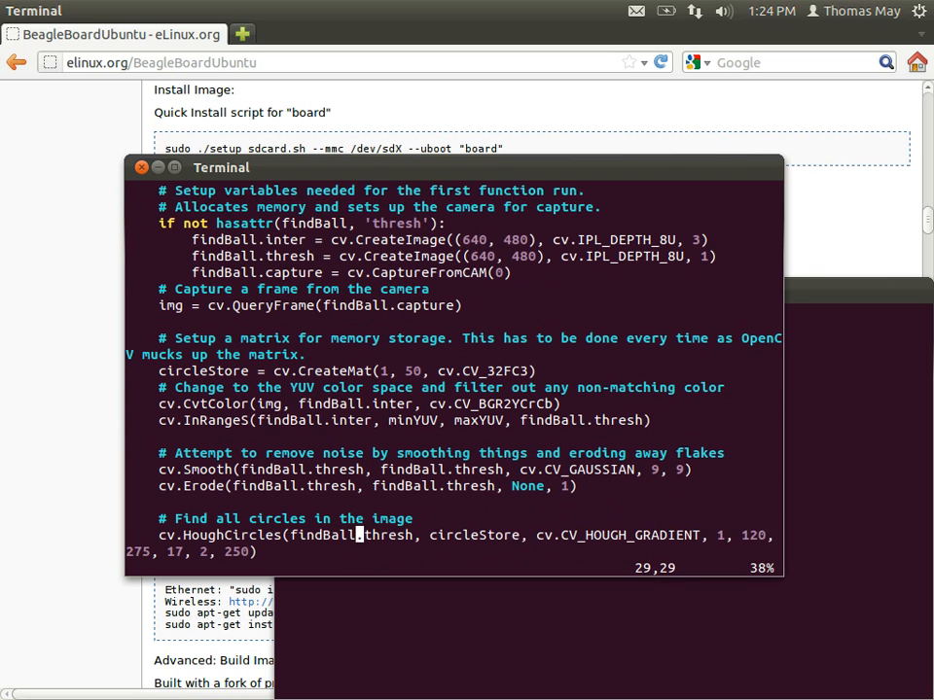
scroll("down", 3)
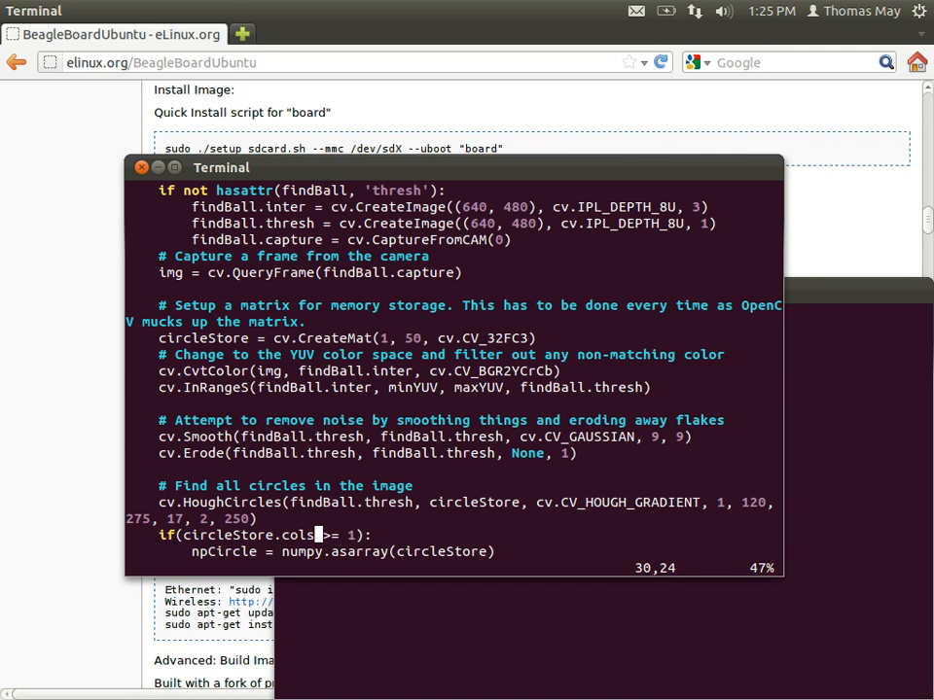
scroll("down", 3)
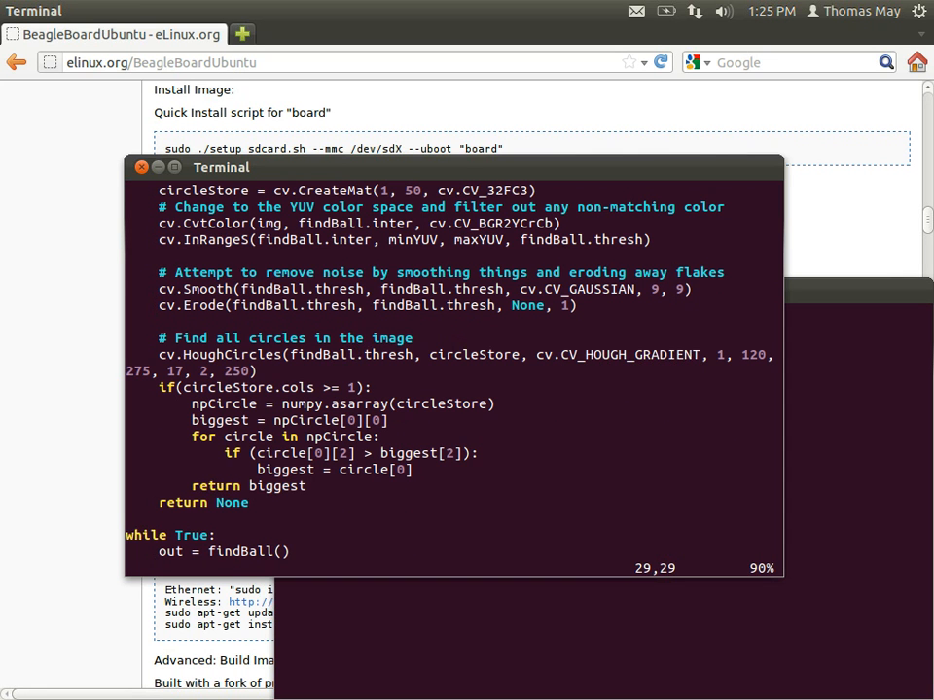
left_click(389, 354)
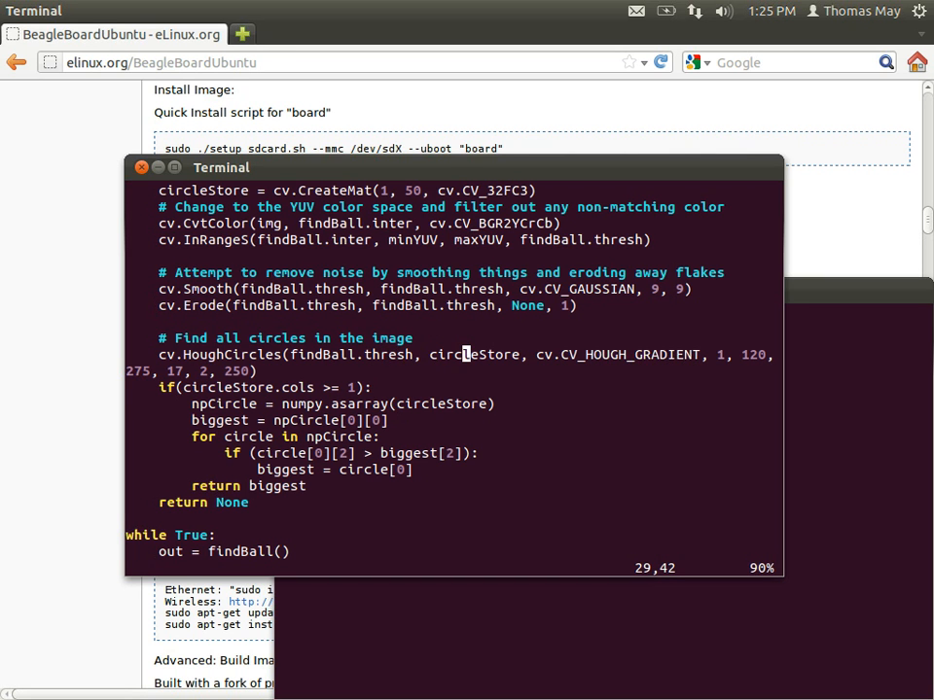
key("Right")
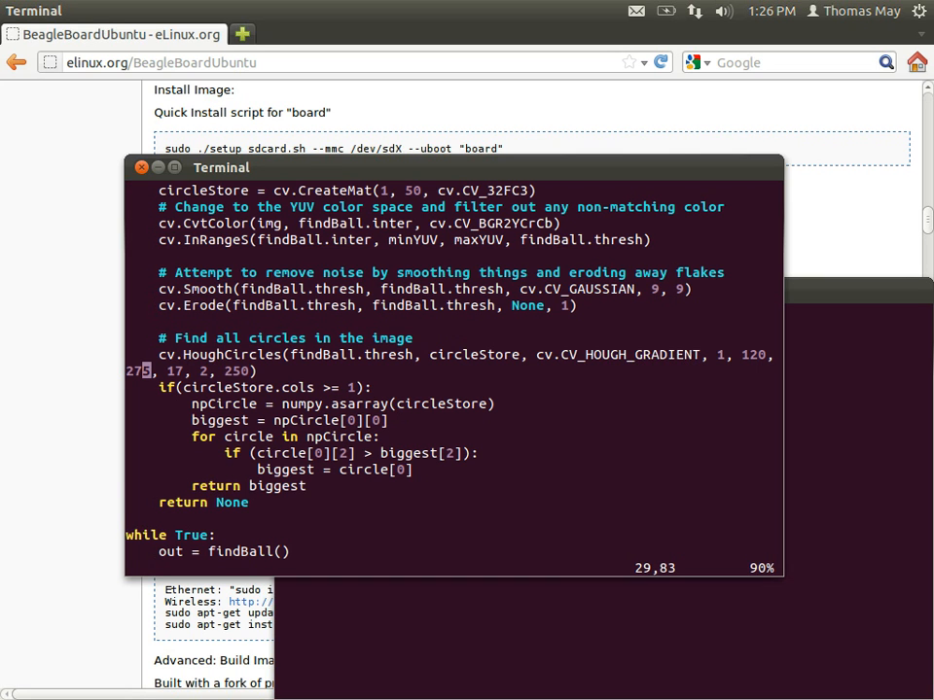
left_click(185, 369)
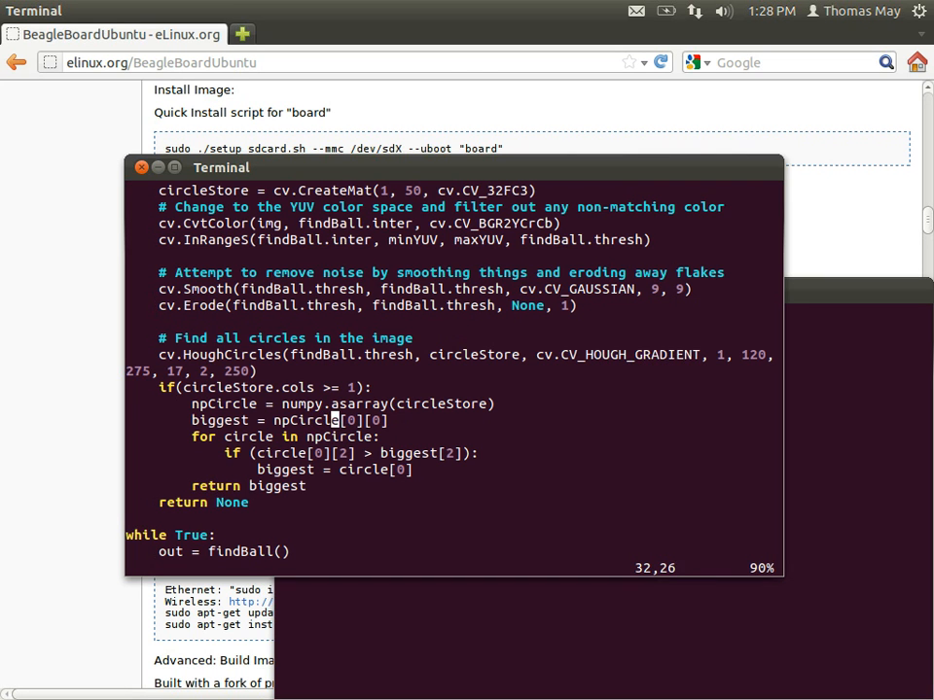
key("Right")
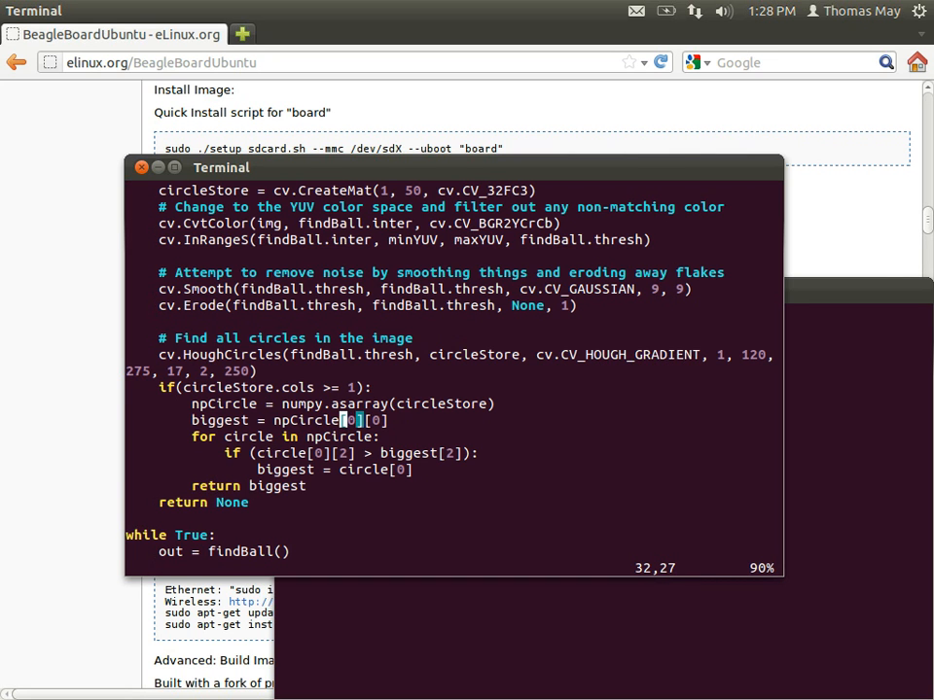
key("Right")
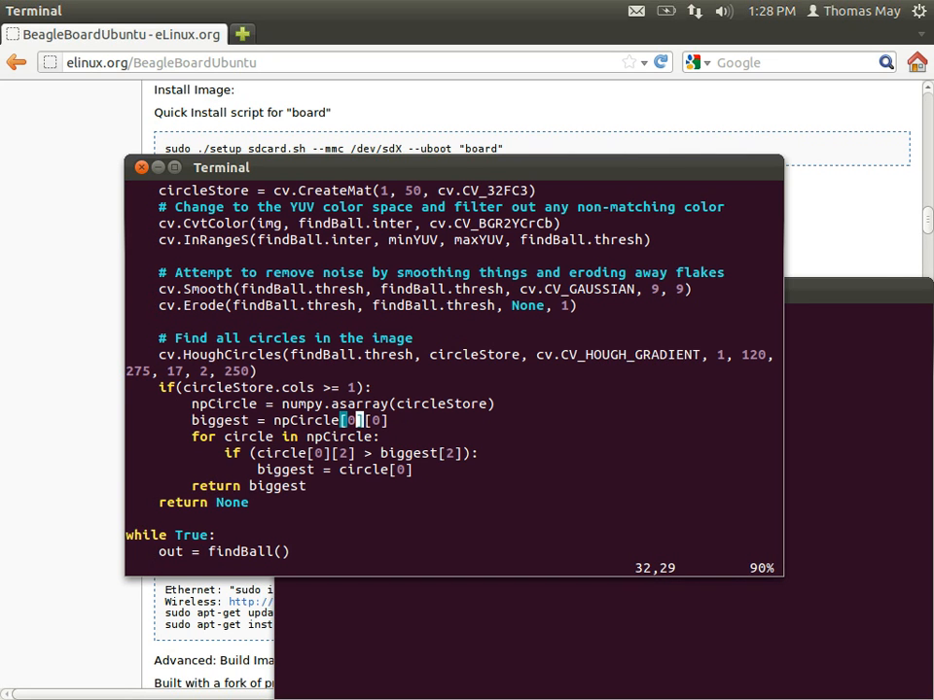